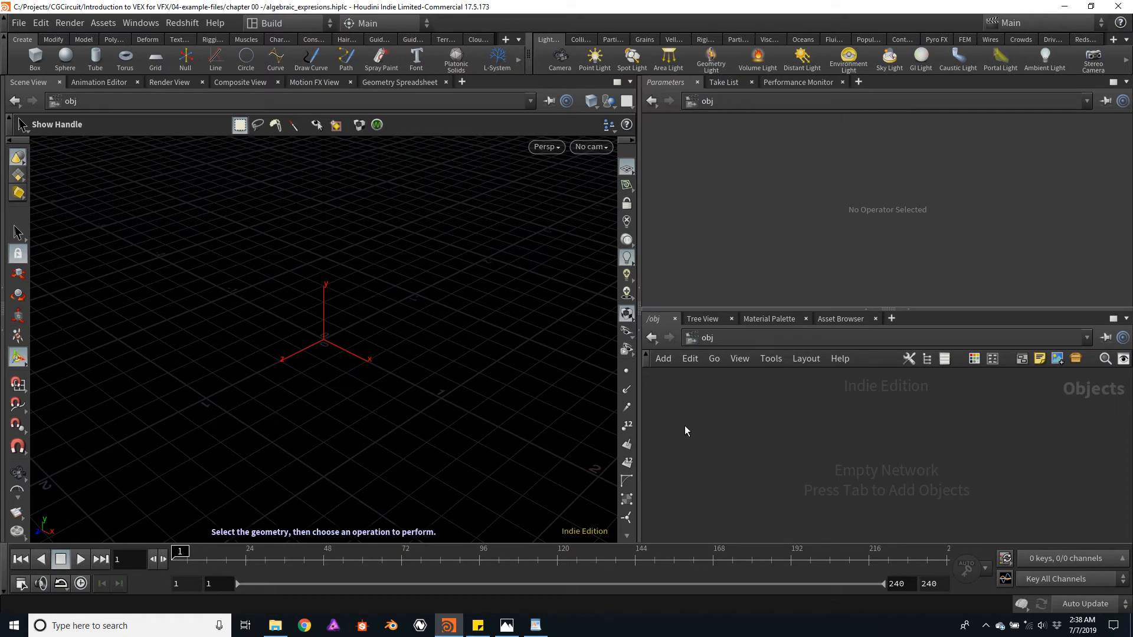
mouse_move(35, 58)
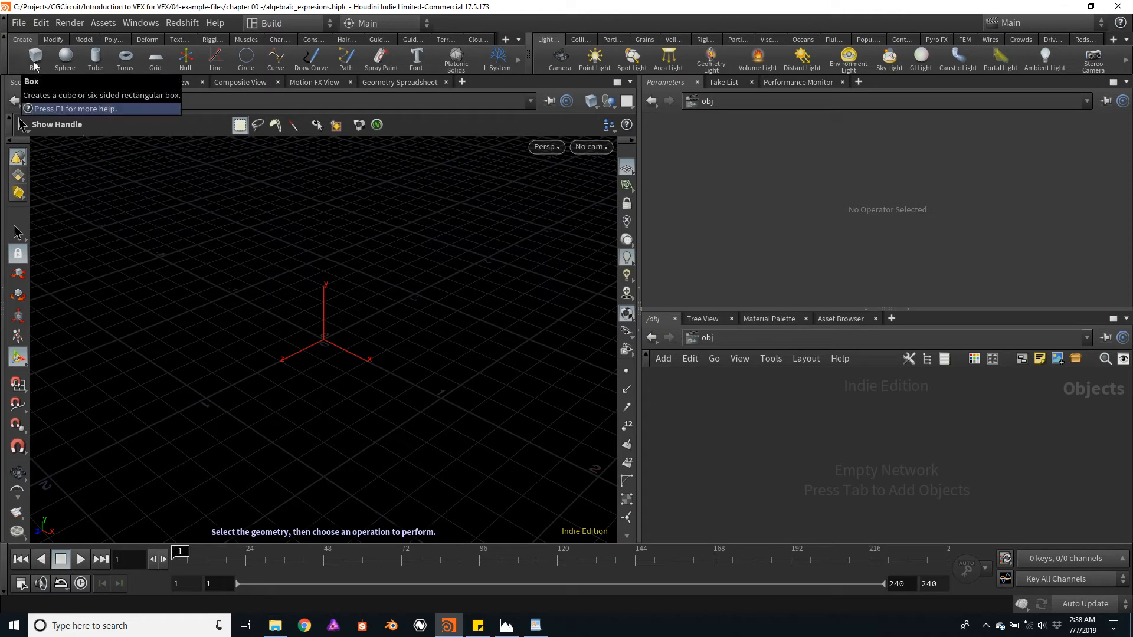
Add a default box object at the origin from the Create shelf
click(35, 58)
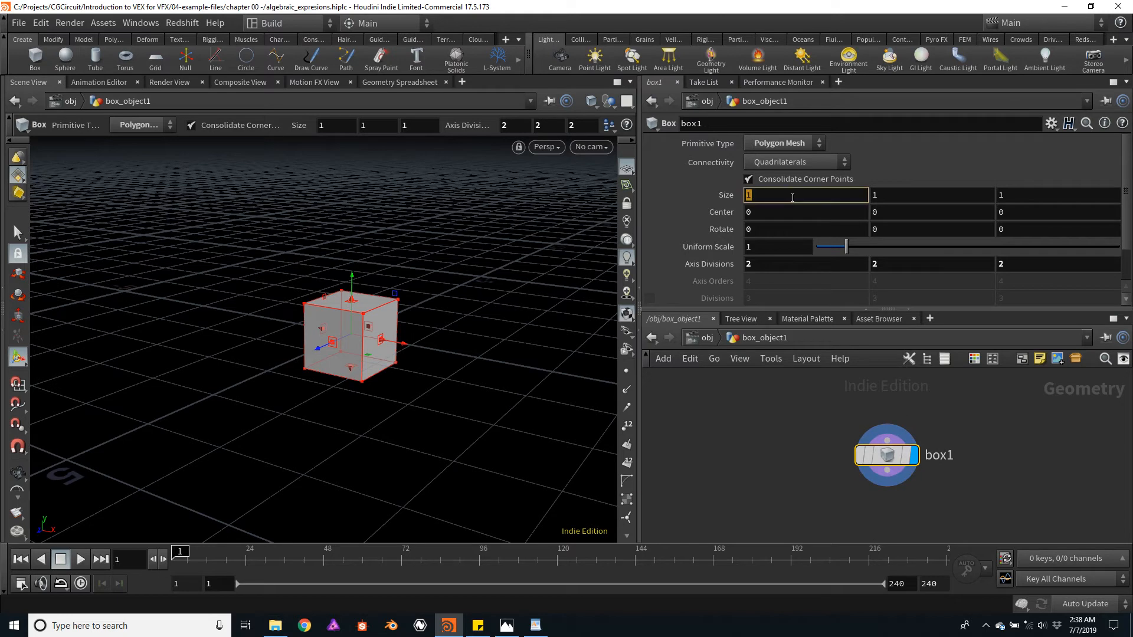
Set box1's X and Z size to 0.4, keeping height 1
text(0.4)
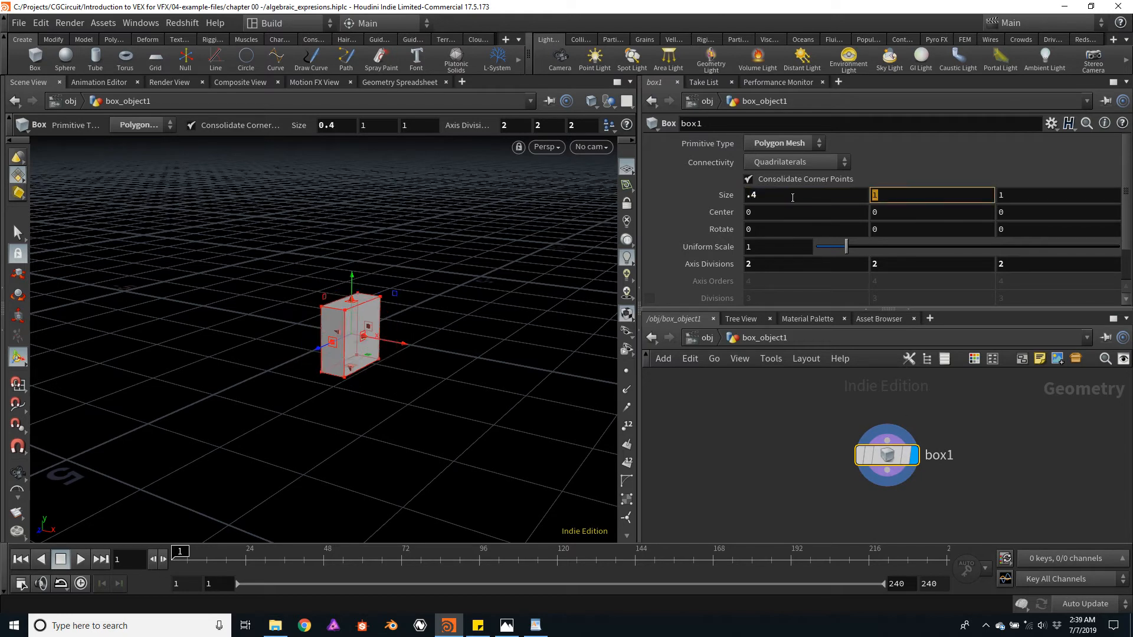
key(Tab)
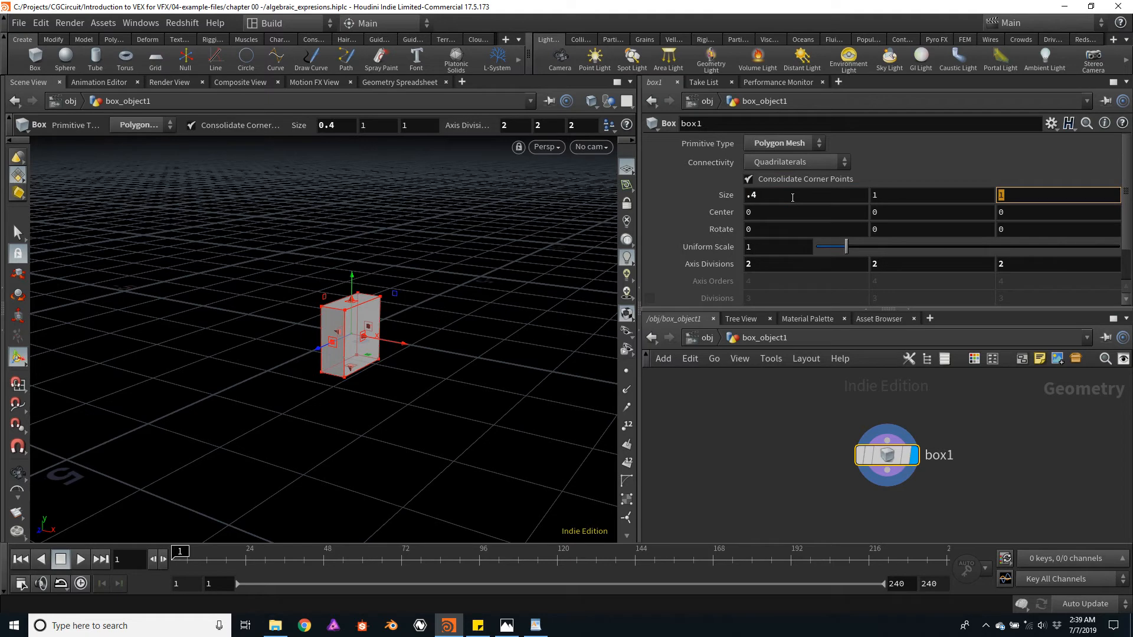
text(.4)
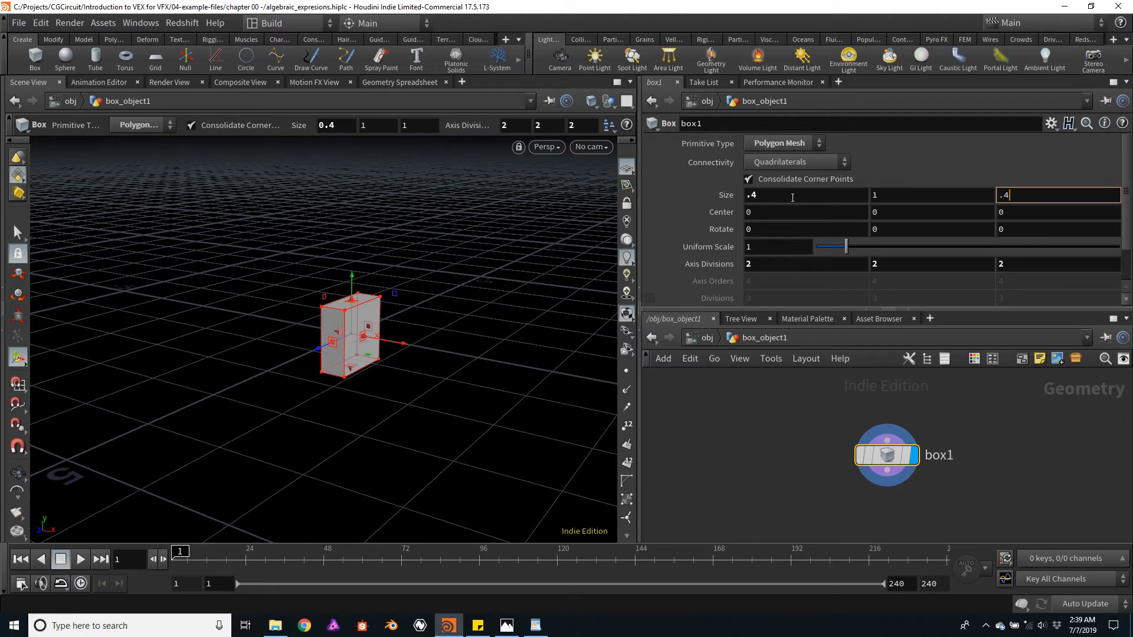
text(.4)
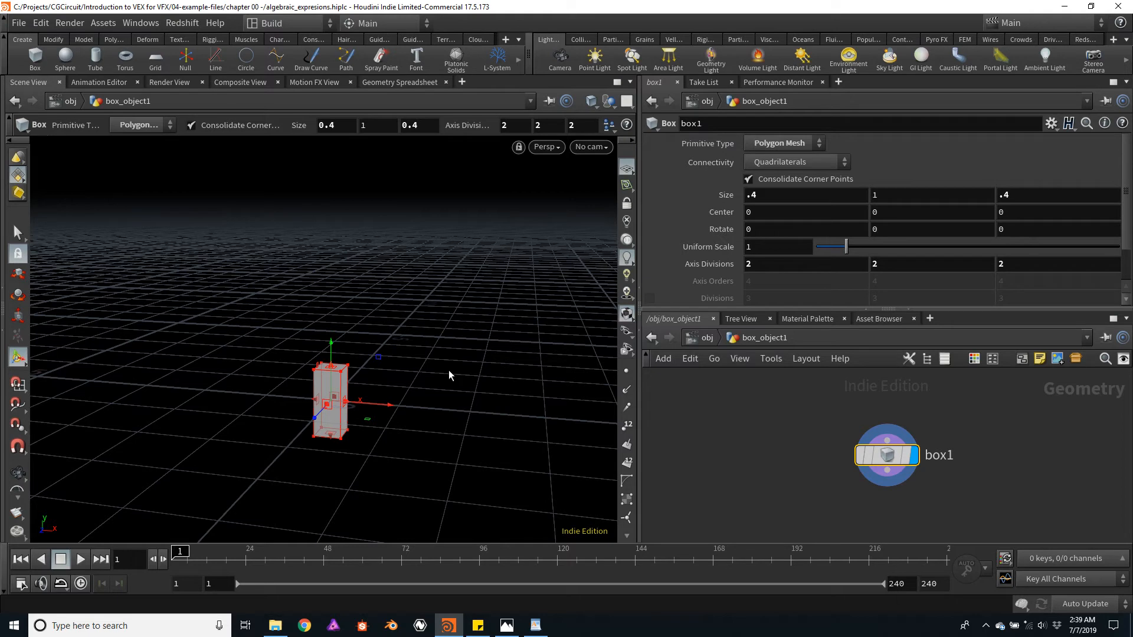
Enter a 2*…-.5 expression in box1's Size Y so height evaluates to 3.5
click(931, 195)
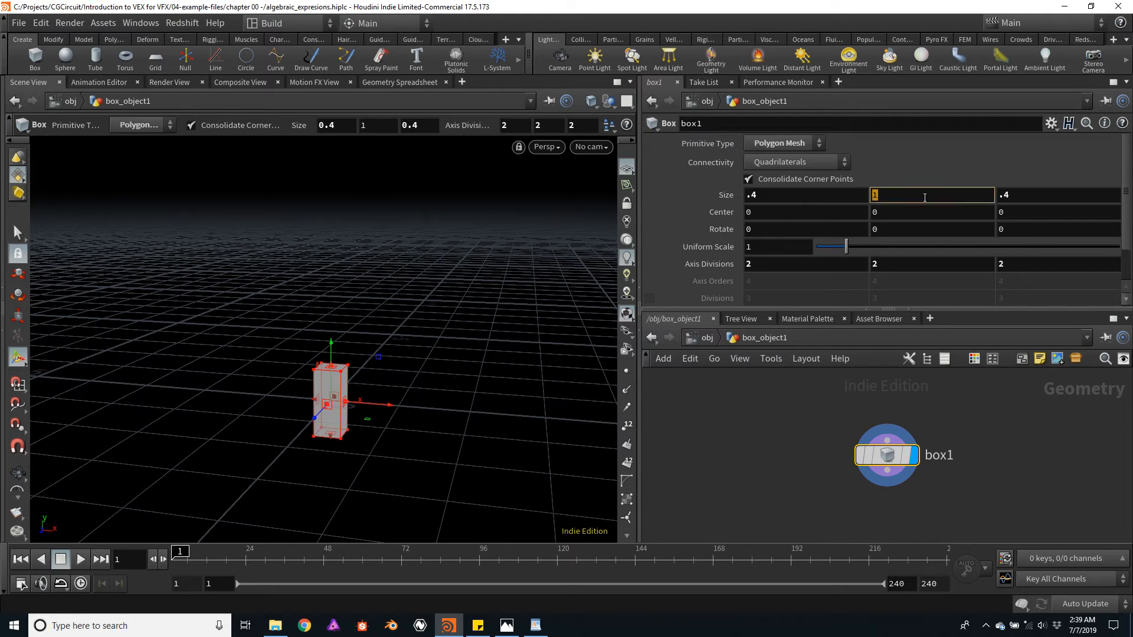
text(2*)
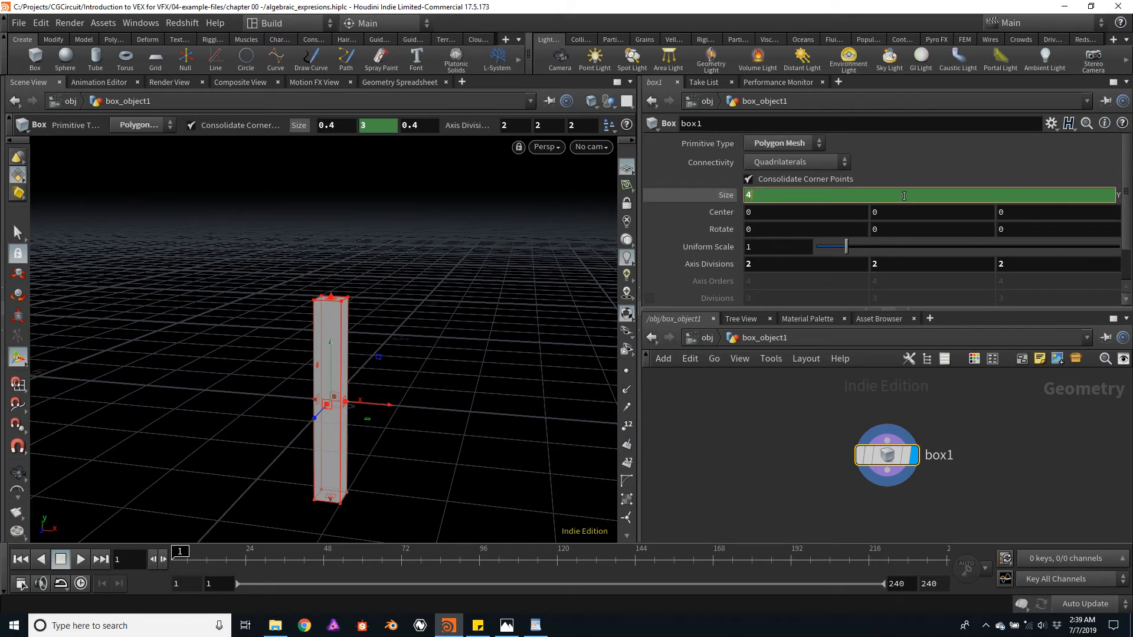
text(-.5)
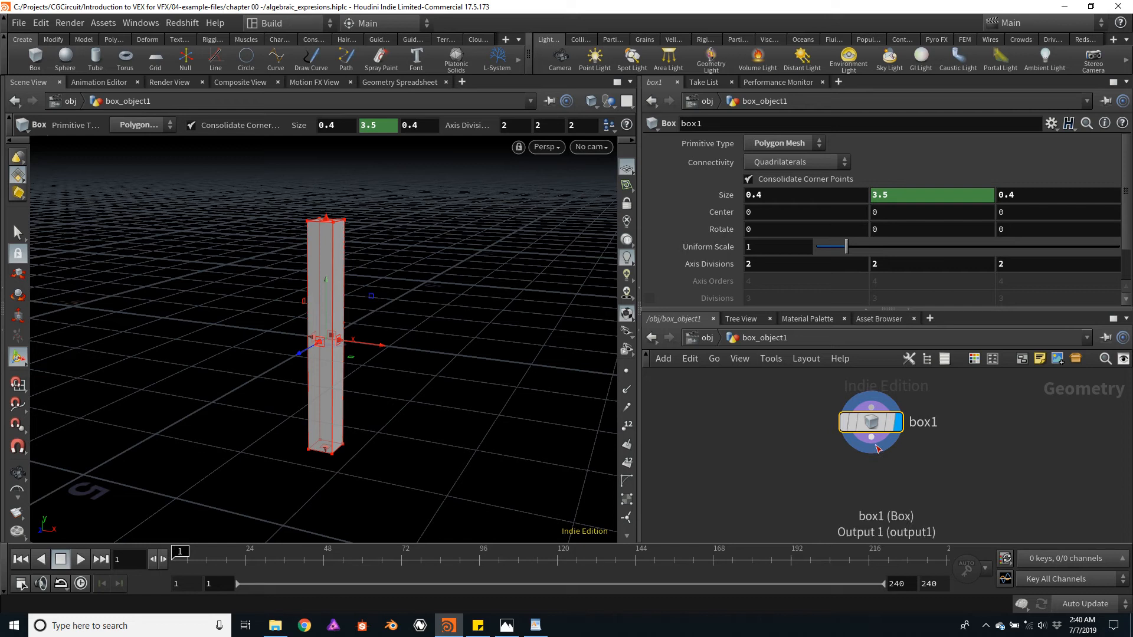
Add a Transform node (transform1) below box1 and show its parameters
key(tab)
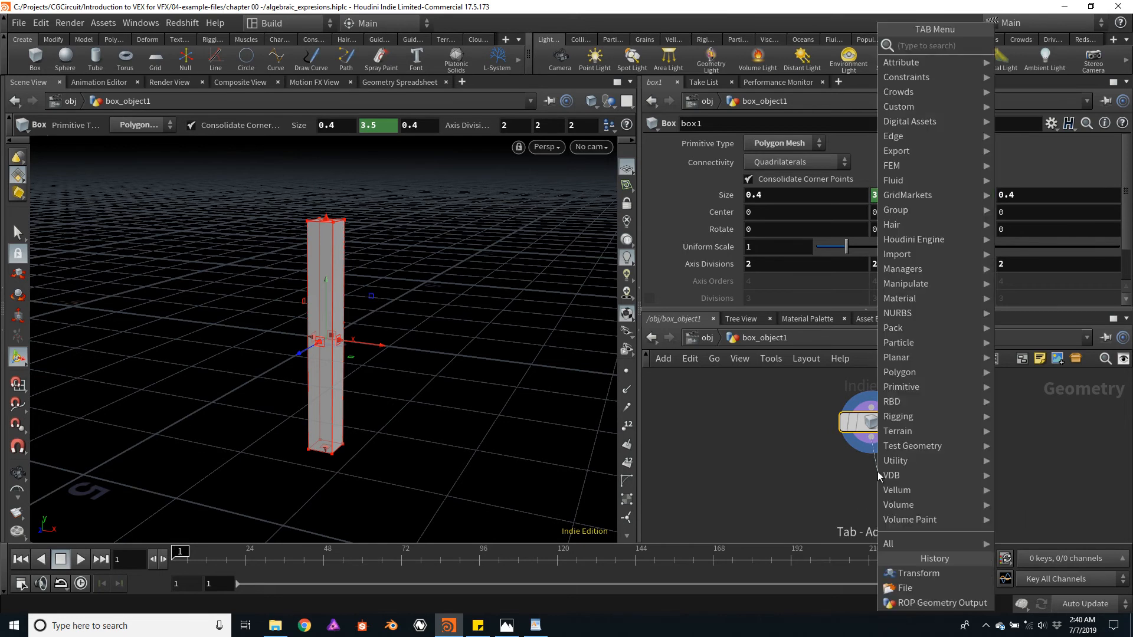
text(trans)
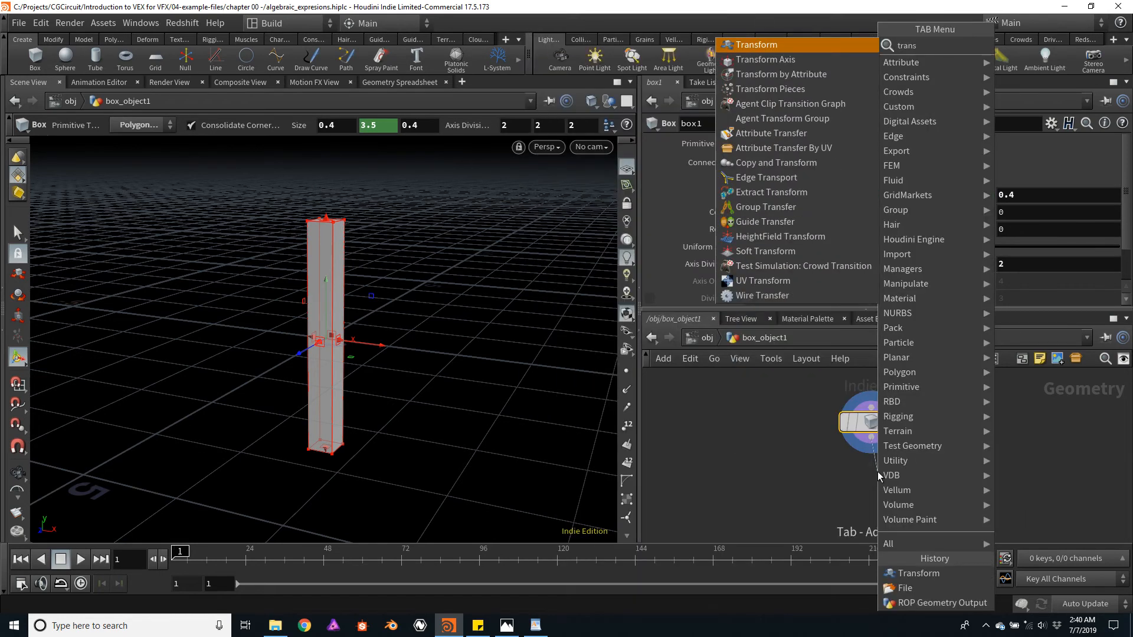
click(756, 44)
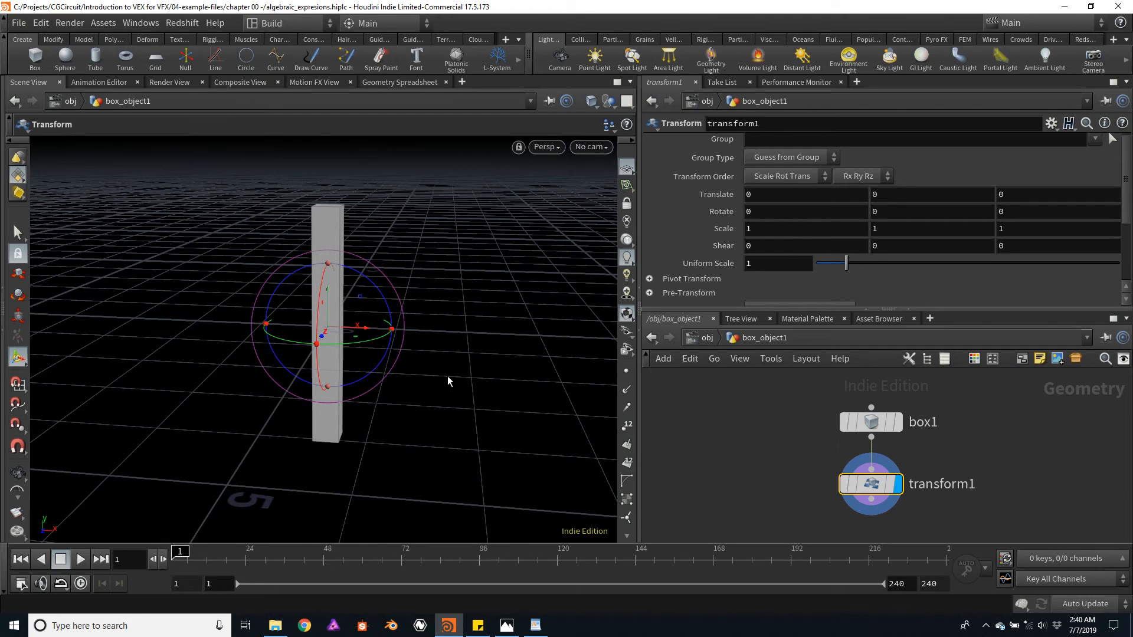
mouse_move(371, 319)
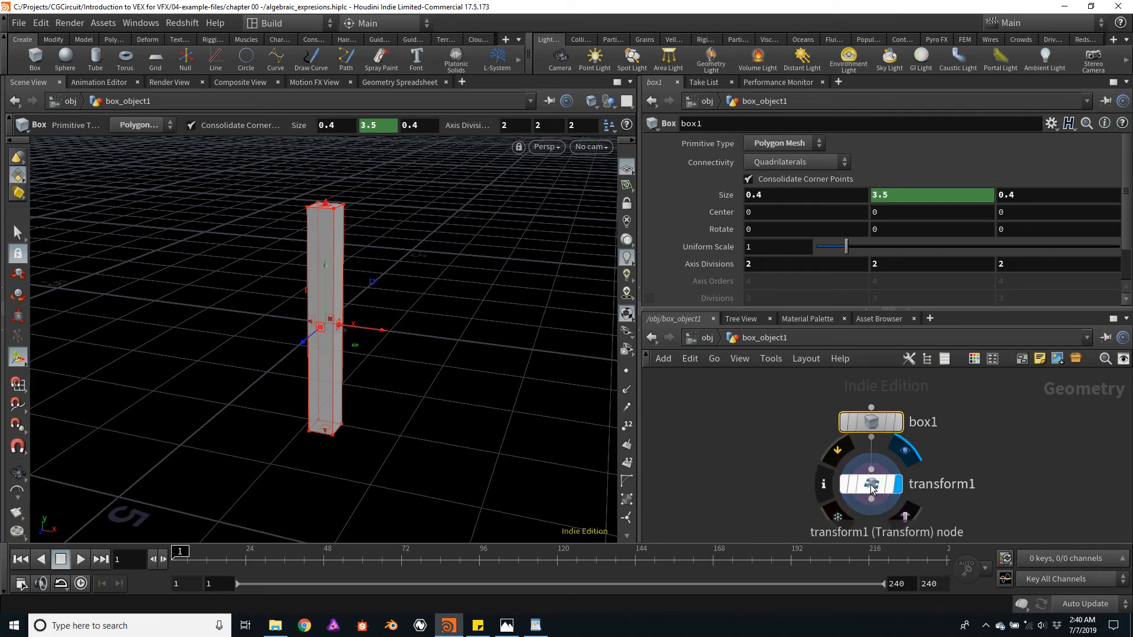
click(870, 483)
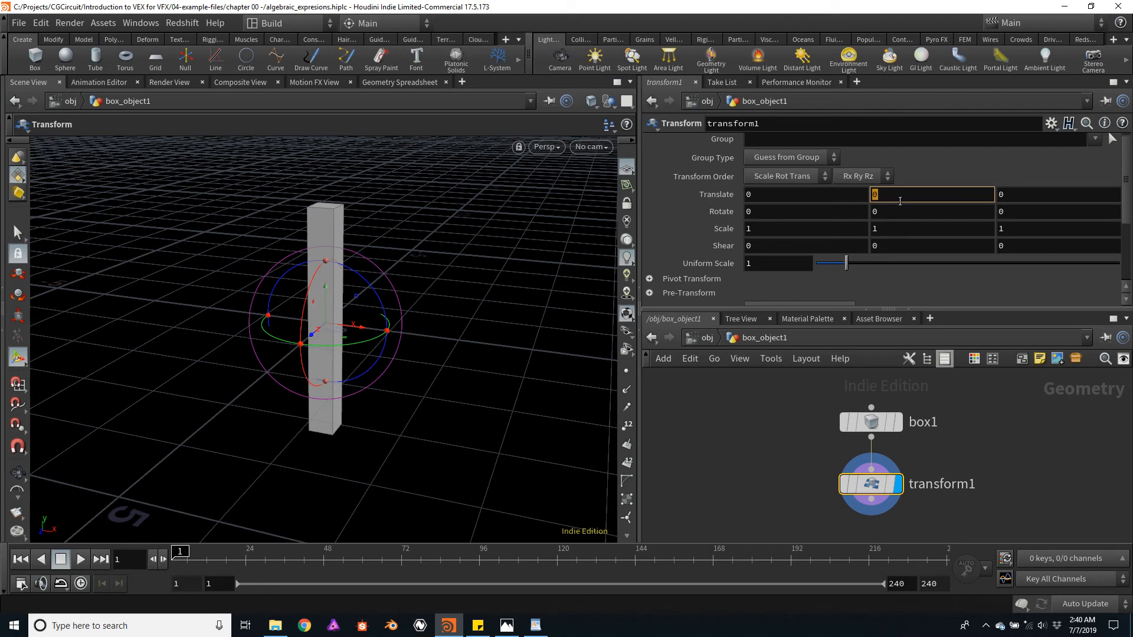
Type a $SIZEY expression into transform1's Translate Y and select the misspelling
text(s)
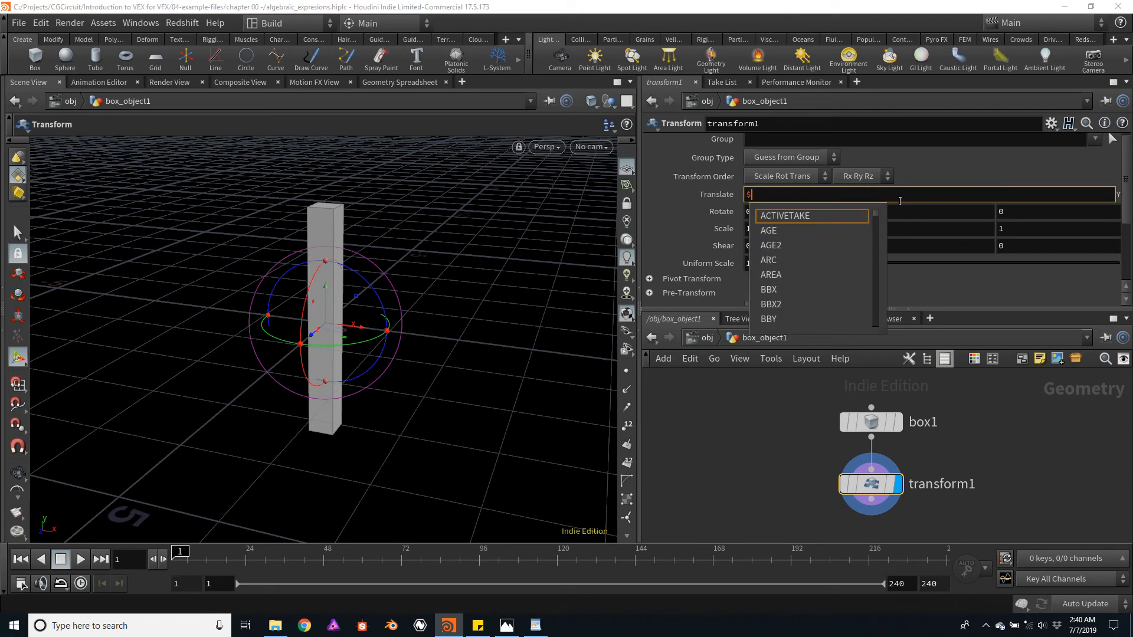
text(Y)
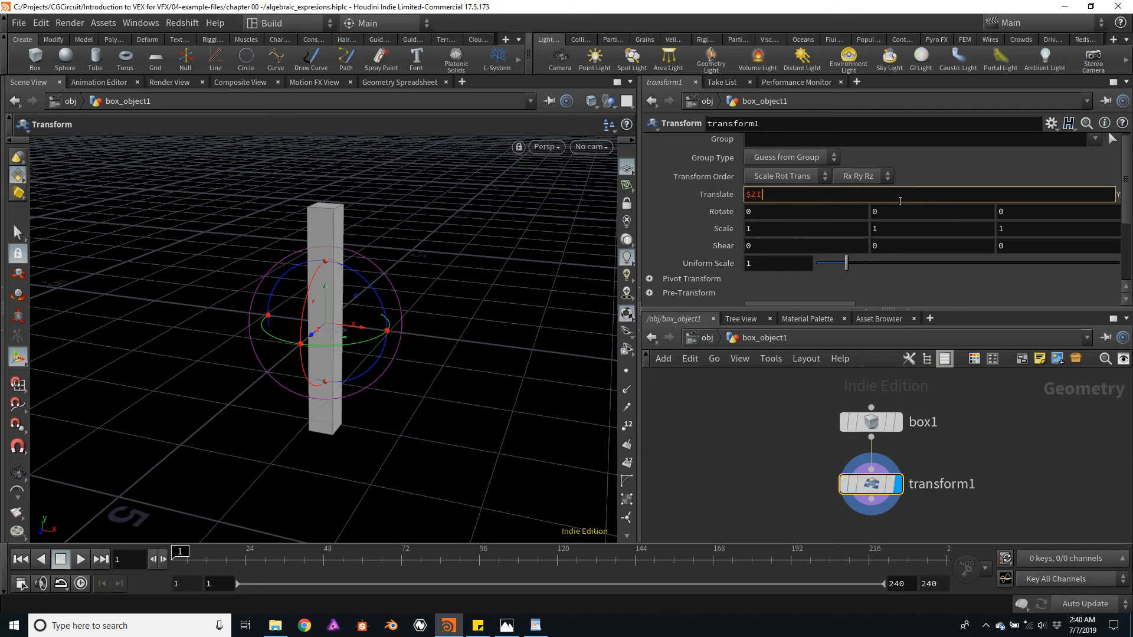
text(SEY)
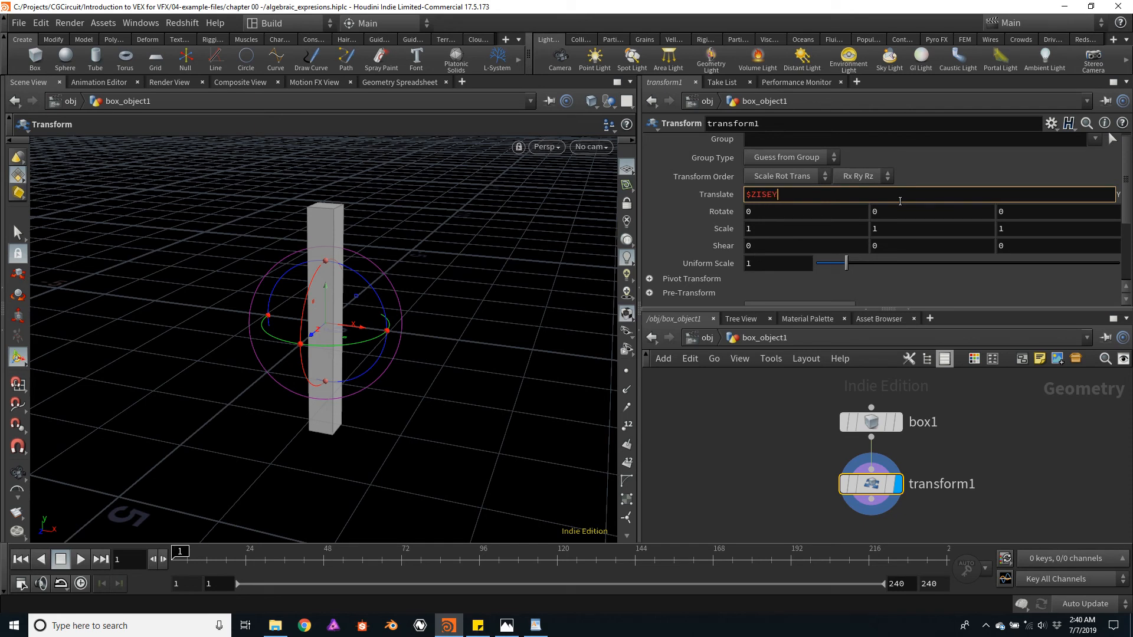
double_click(762, 195)
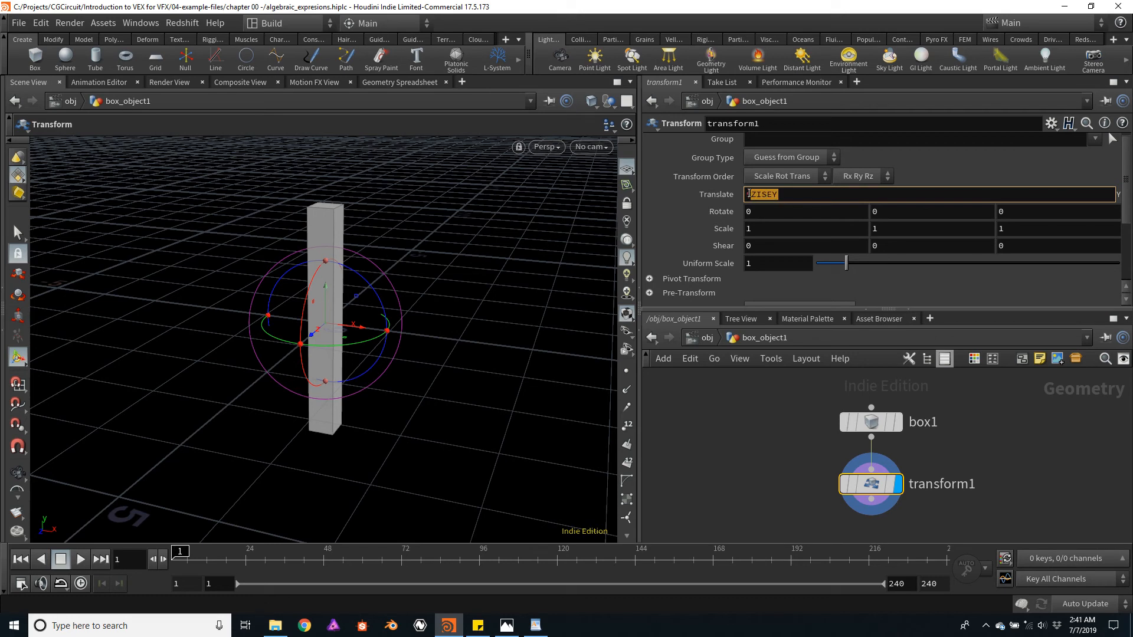
Correct the typo so Translate Y reads $SIZEY/2
text(ISI)
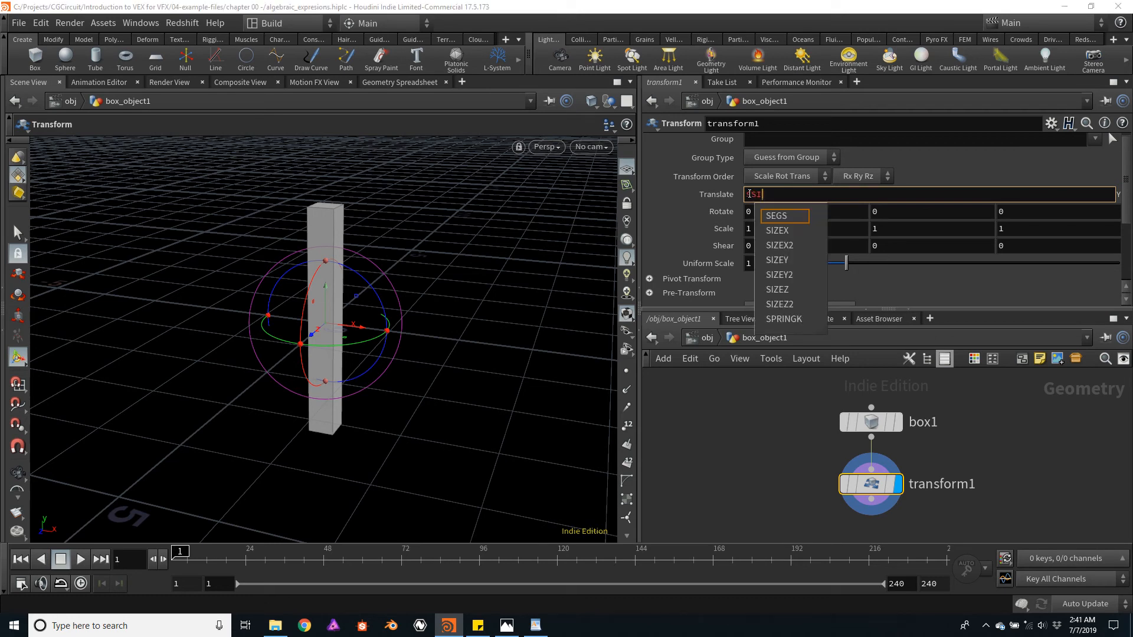
text(IZEY)
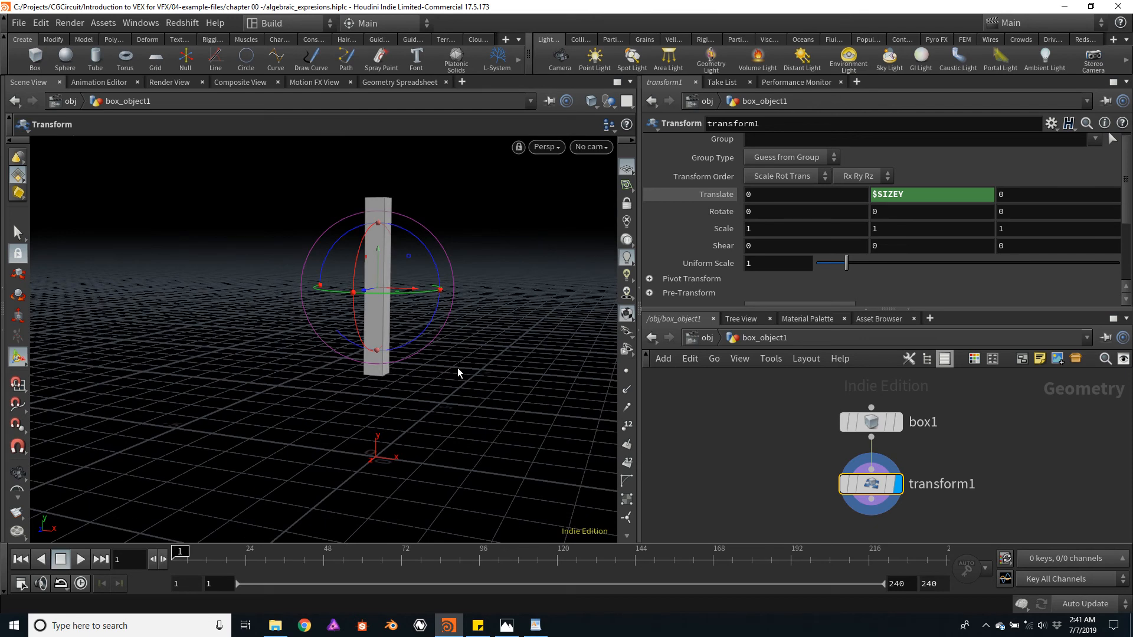
click(932, 194)
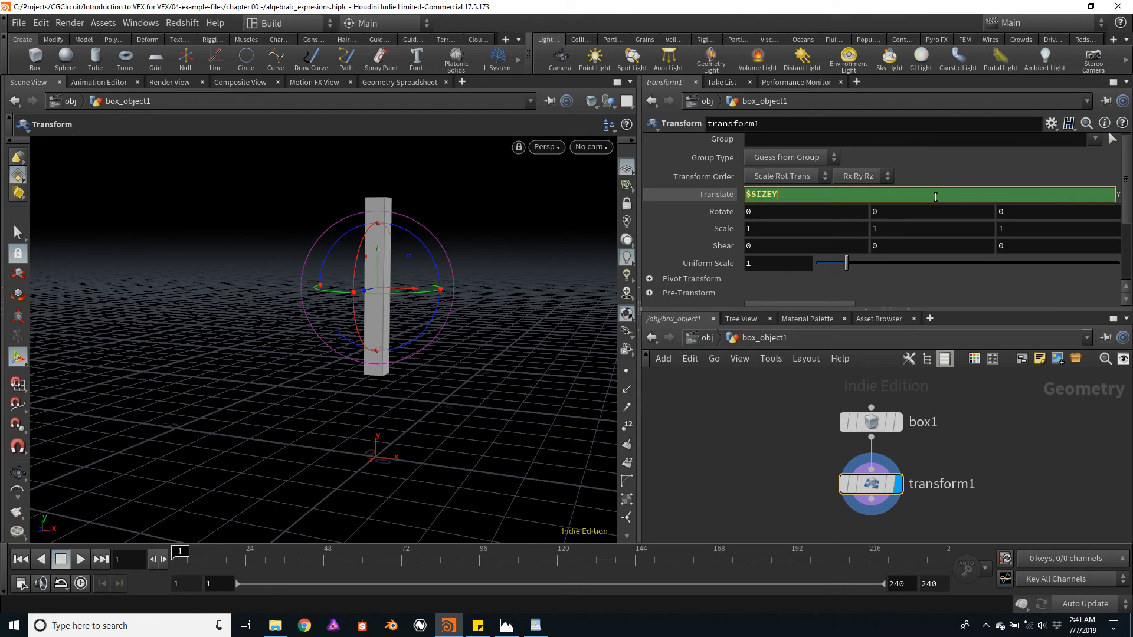
text($SIZEY/2)
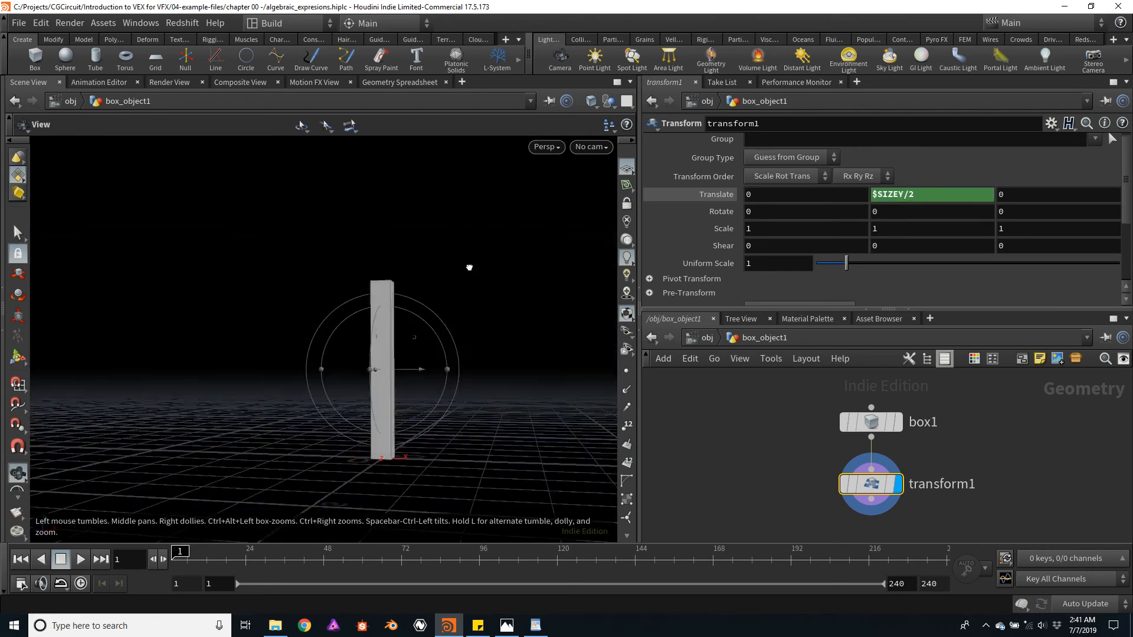
Orbit the viewport to inspect the lifted 0.4 by 3.5 column
drag(468, 267, 505, 272)
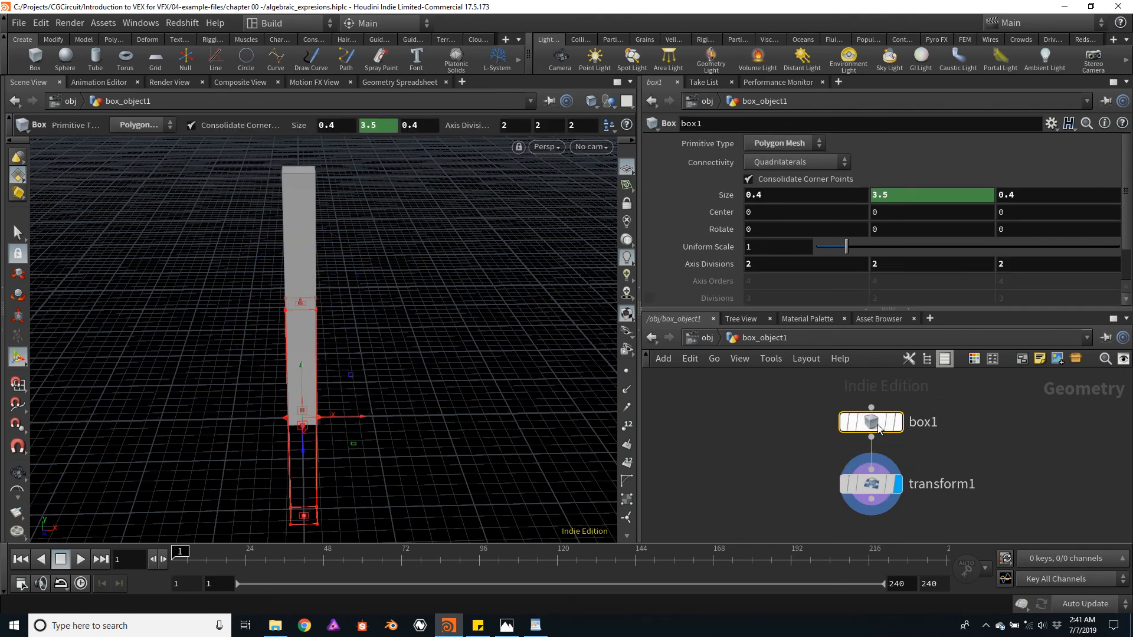
Set box1's Size Y to 5, then select transform1
click(932, 194)
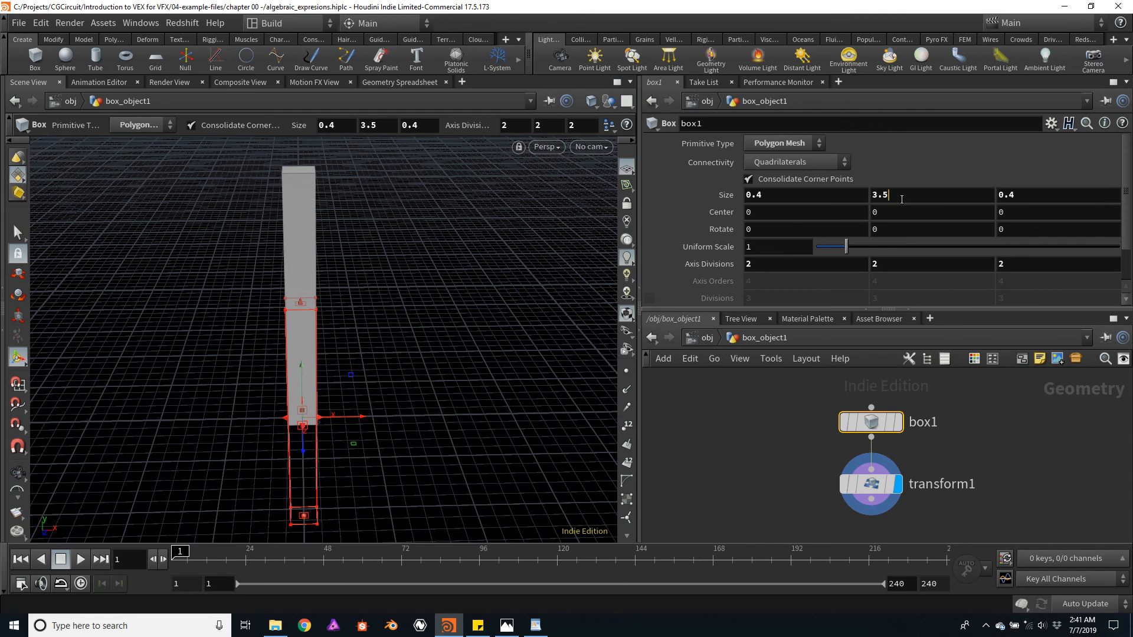
text(5)
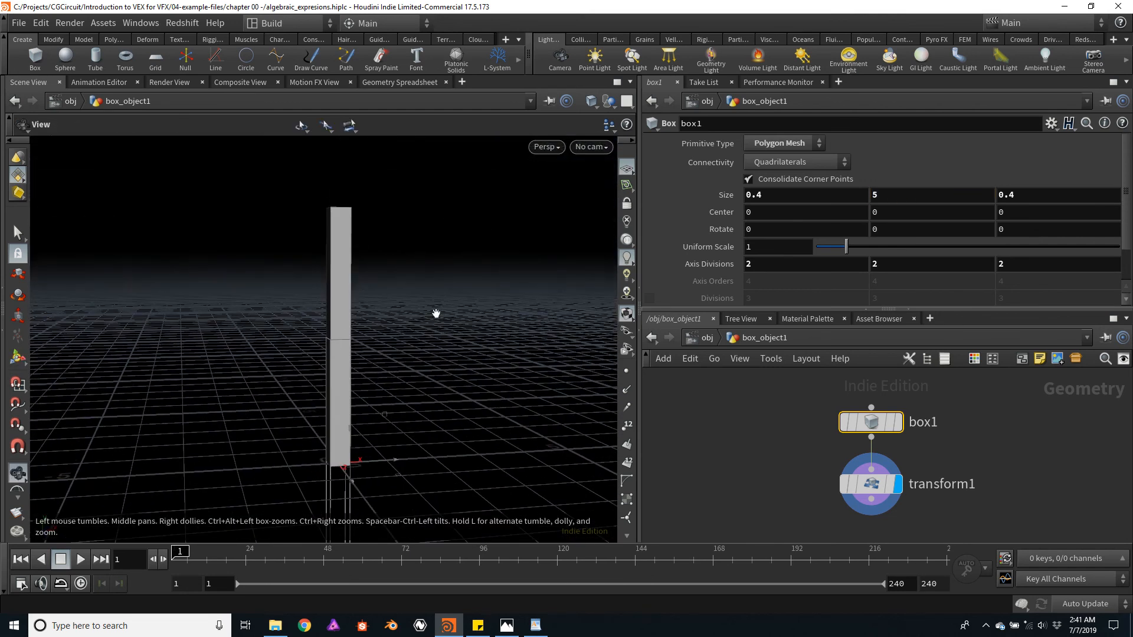
click(869, 483)
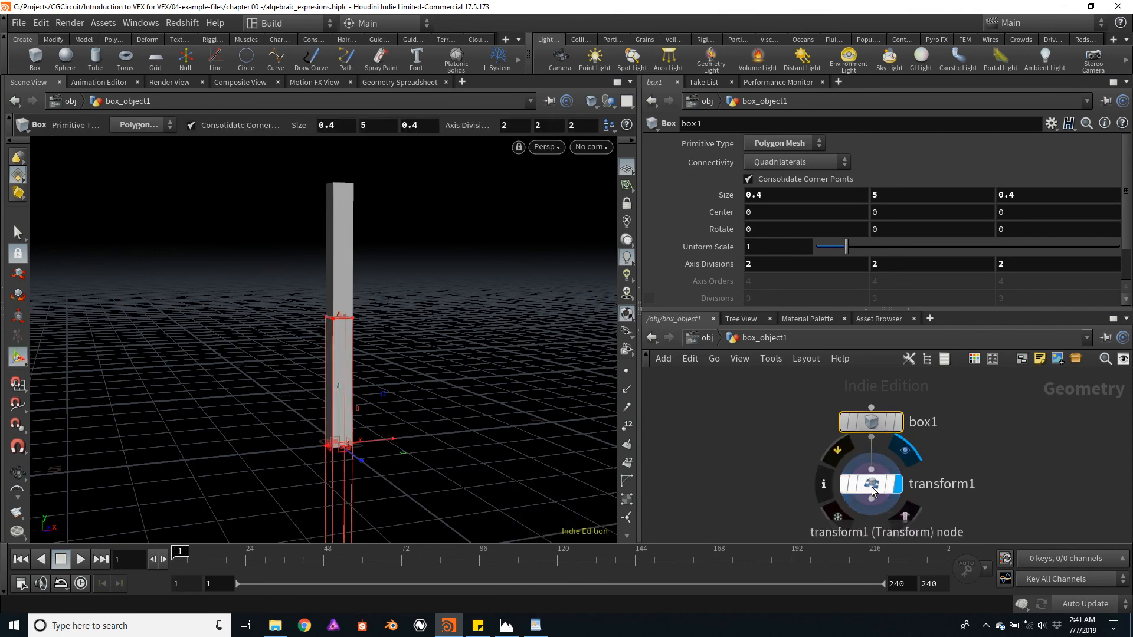
click(869, 483)
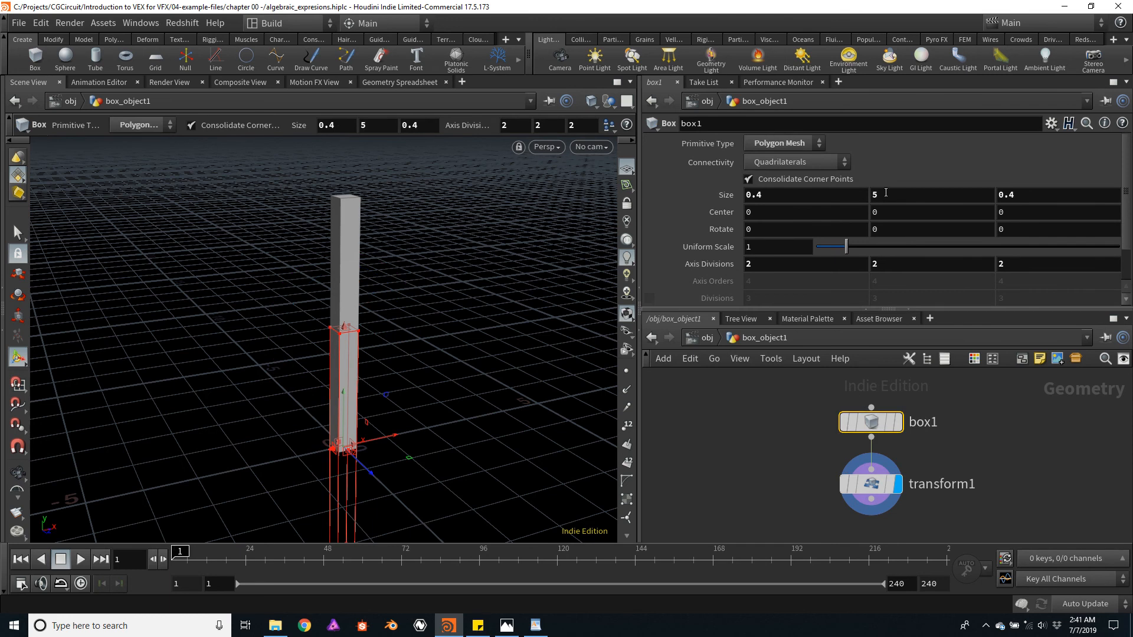
Start a new Size Y expression on box1 beginning with 2+
click(933, 194)
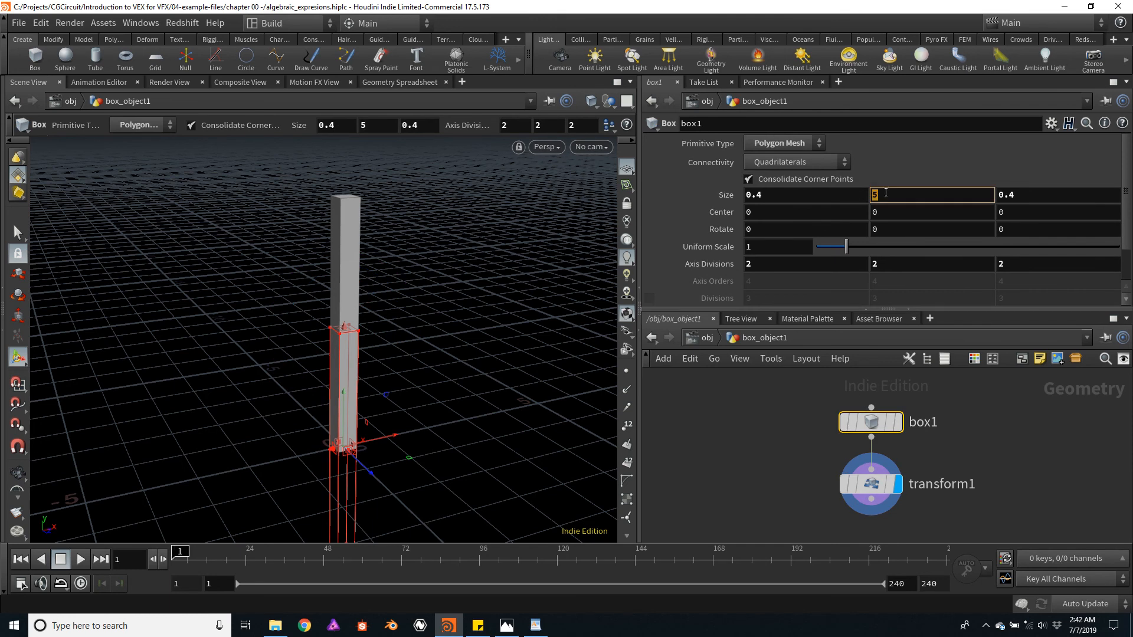
text(2)
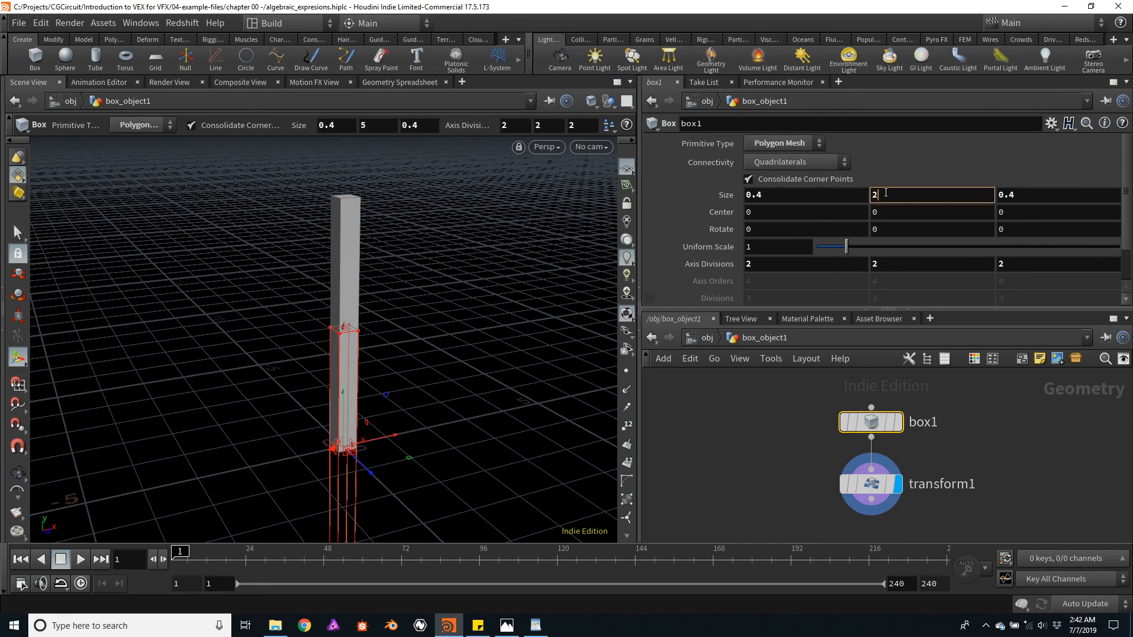
text(+1)
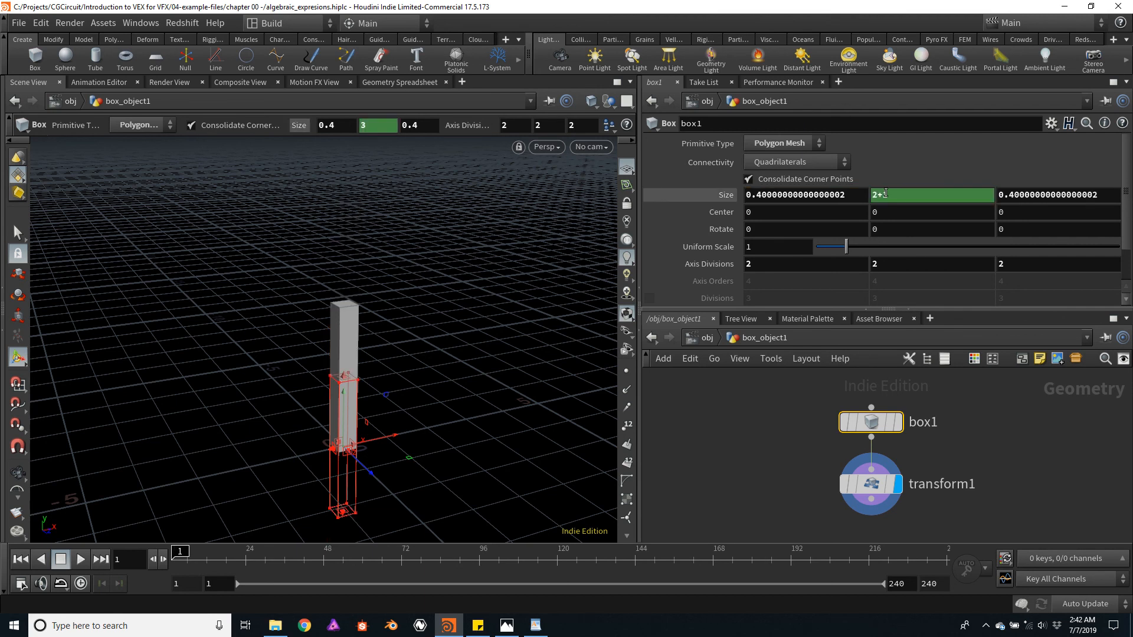